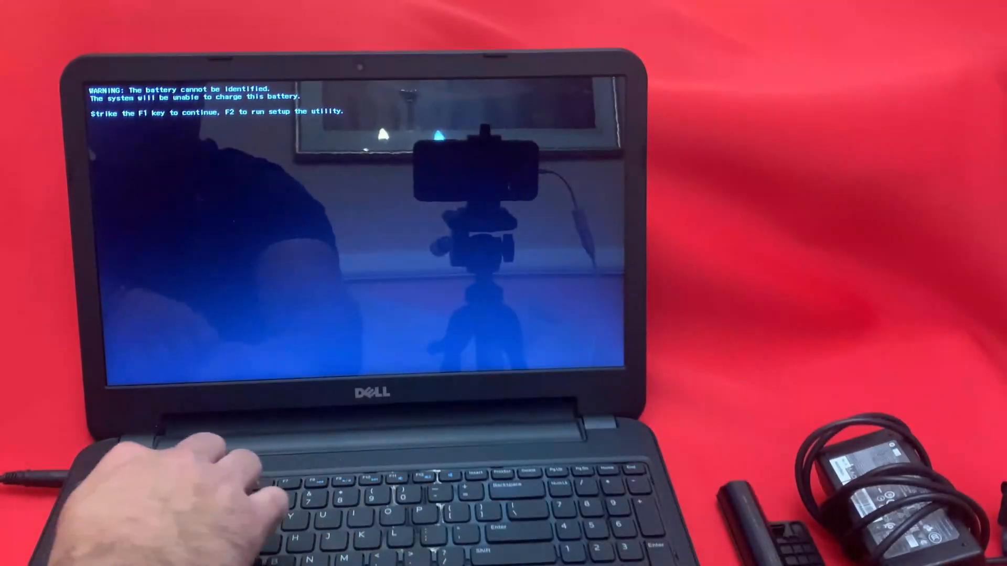
- Continue booting past the battery-not-identified warning into Windows with F1
key(F1)
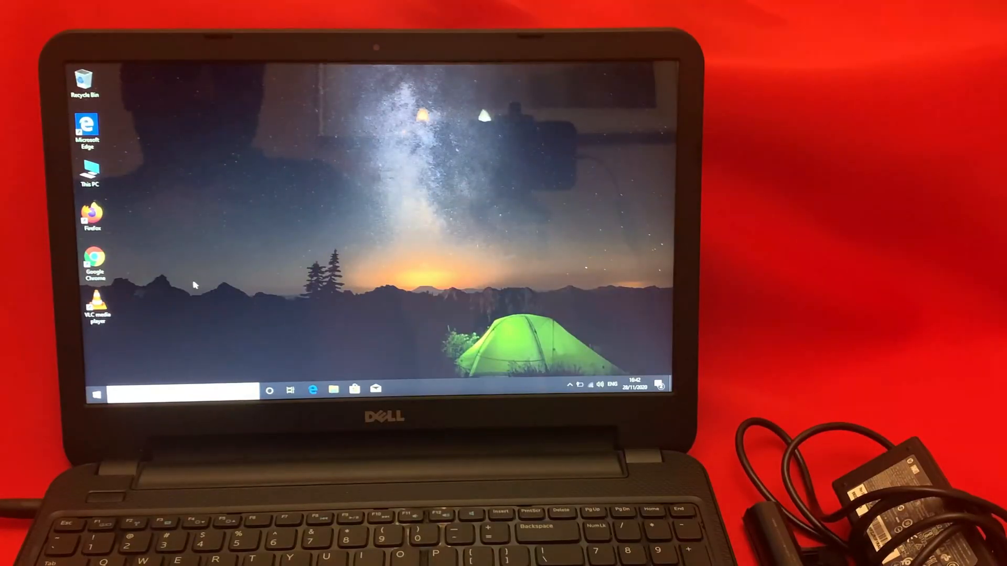
- Launch Chrome, search 'dell support' and open the Drivers & Downloads result
click(93, 263)
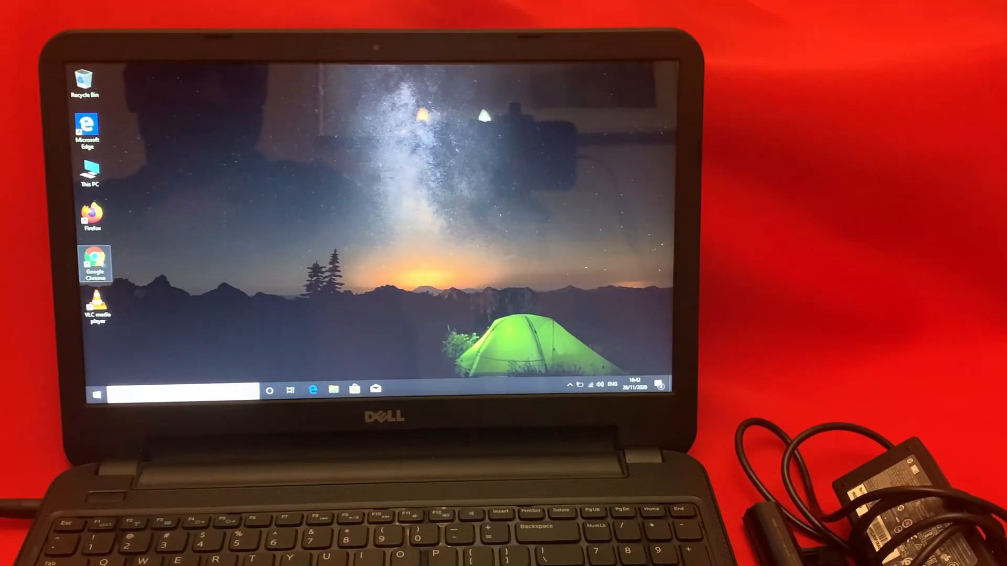
click(94, 264)
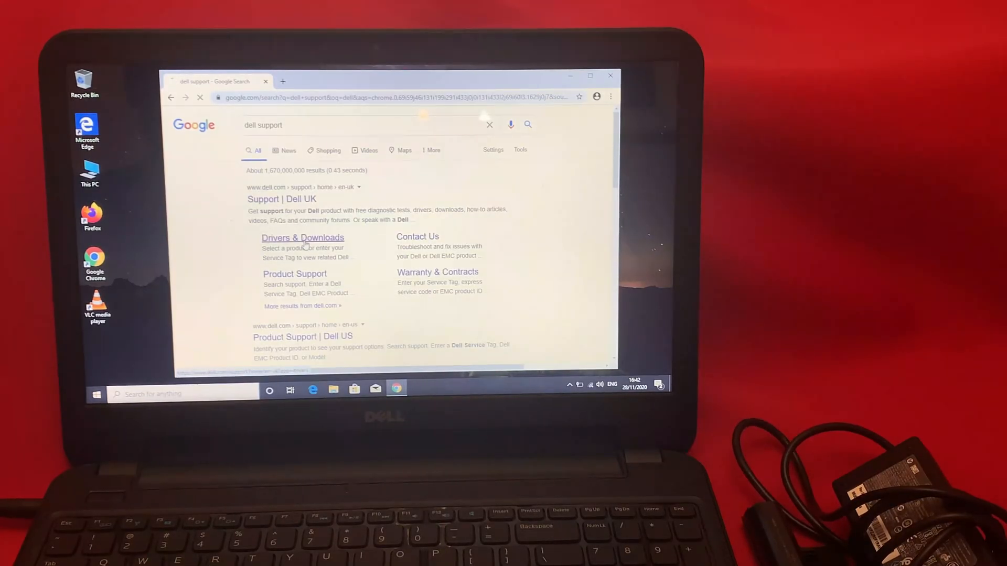
click(302, 238)
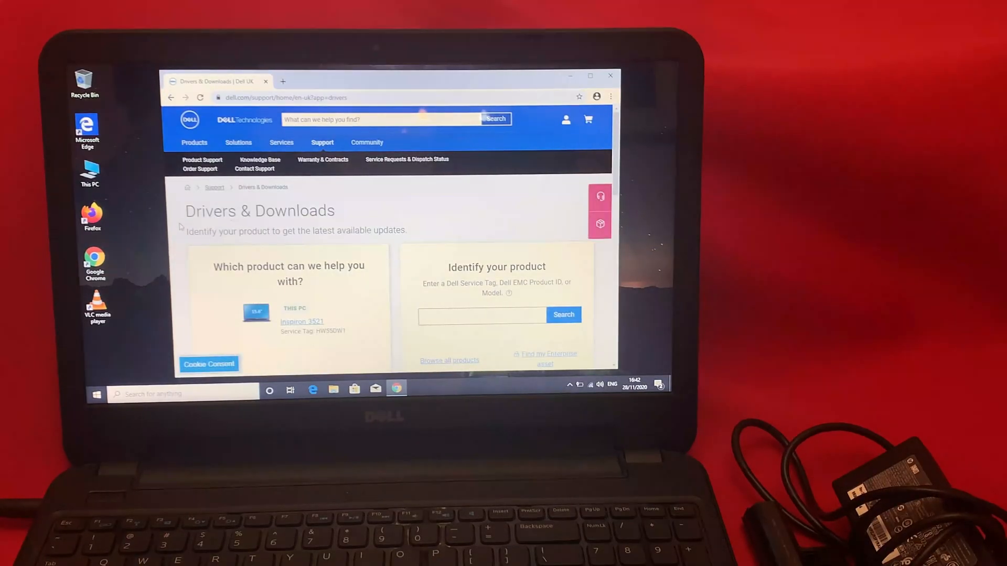
- Open the detected Inspiron 3521 product page and scroll to its driver finder
scroll(down, 3)
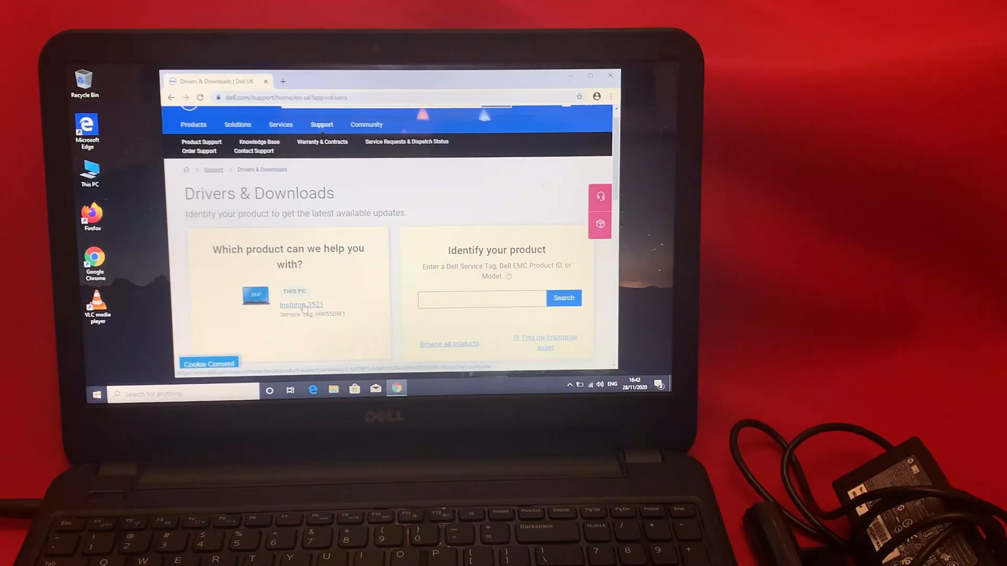
click(301, 304)
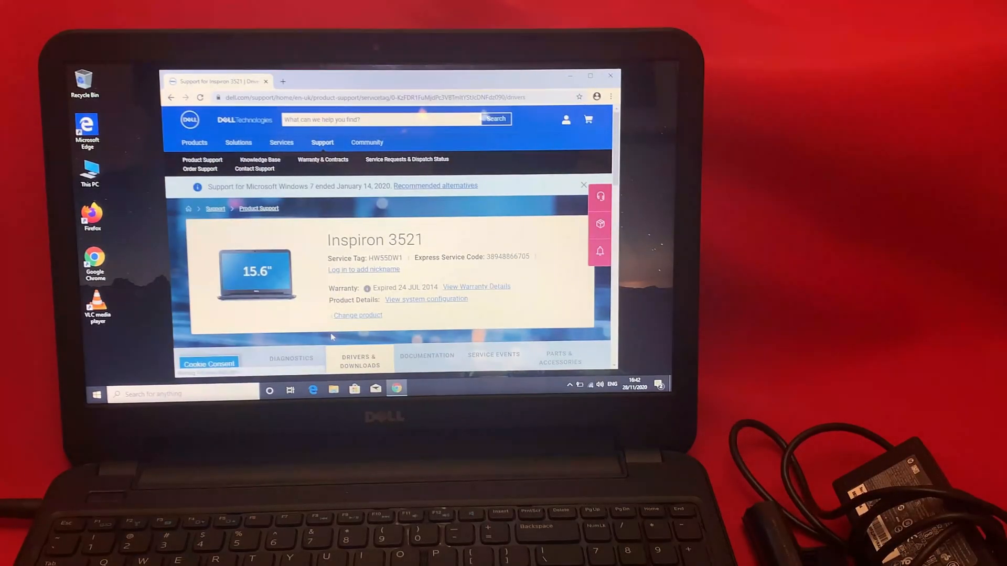
scroll(down, 3)
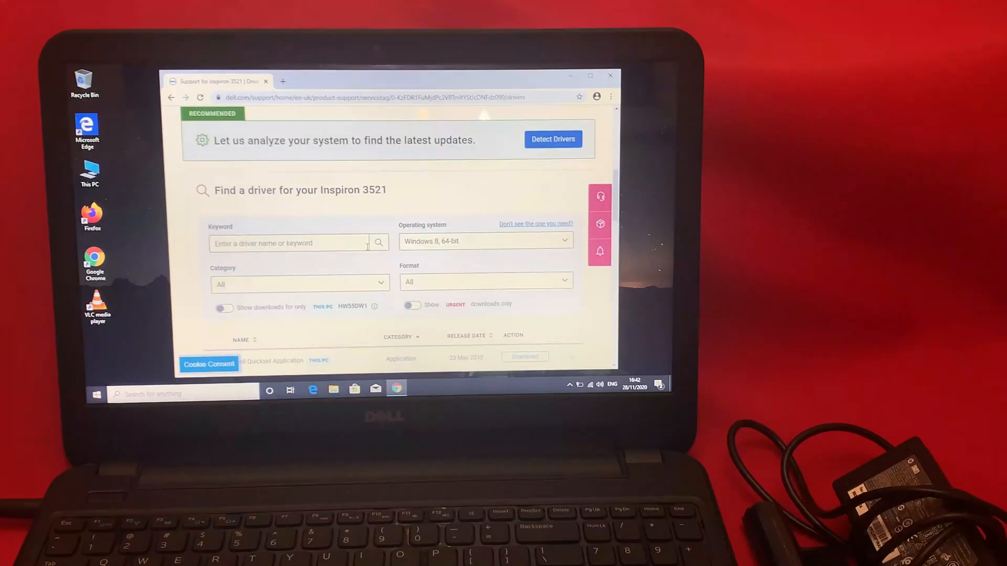
- Filter drivers to the BIOS category with format All and download the System BIOS update
click(299, 284)
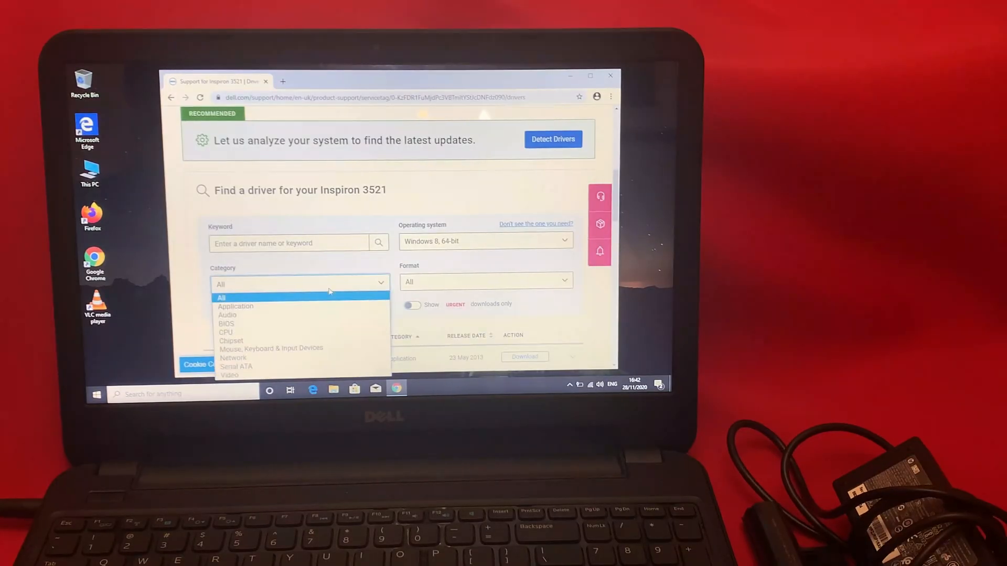
mouse_move(226, 324)
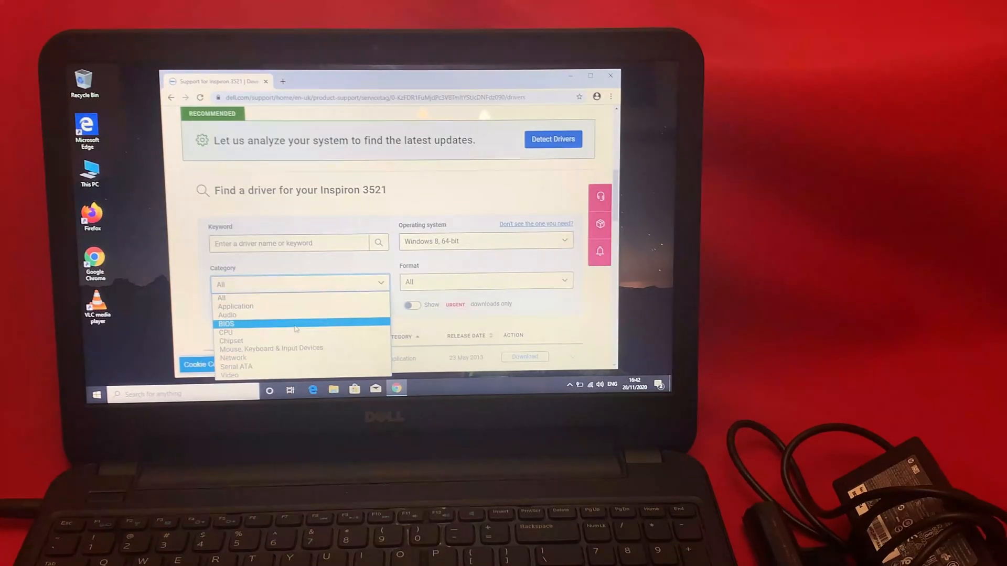
click(226, 324)
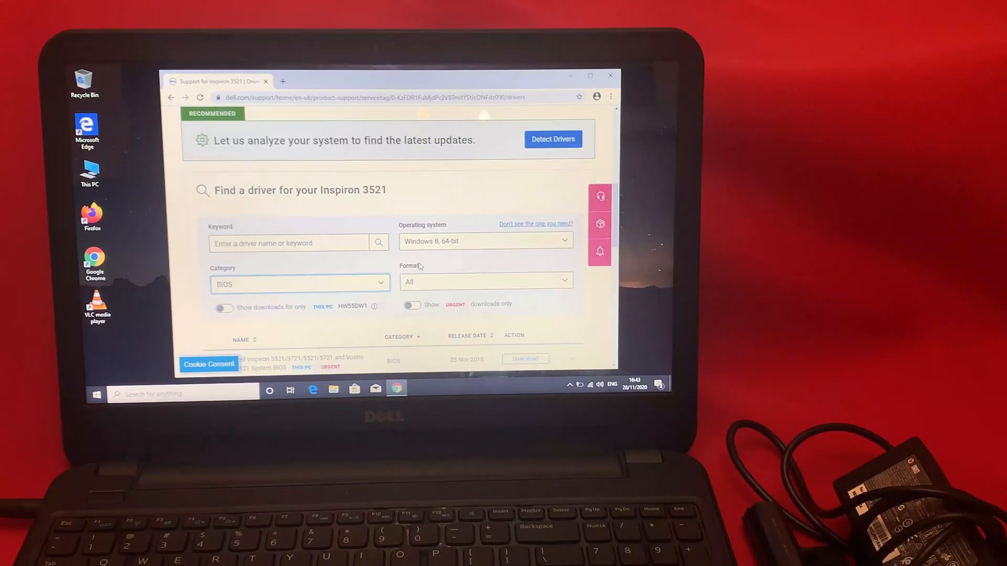
click(484, 282)
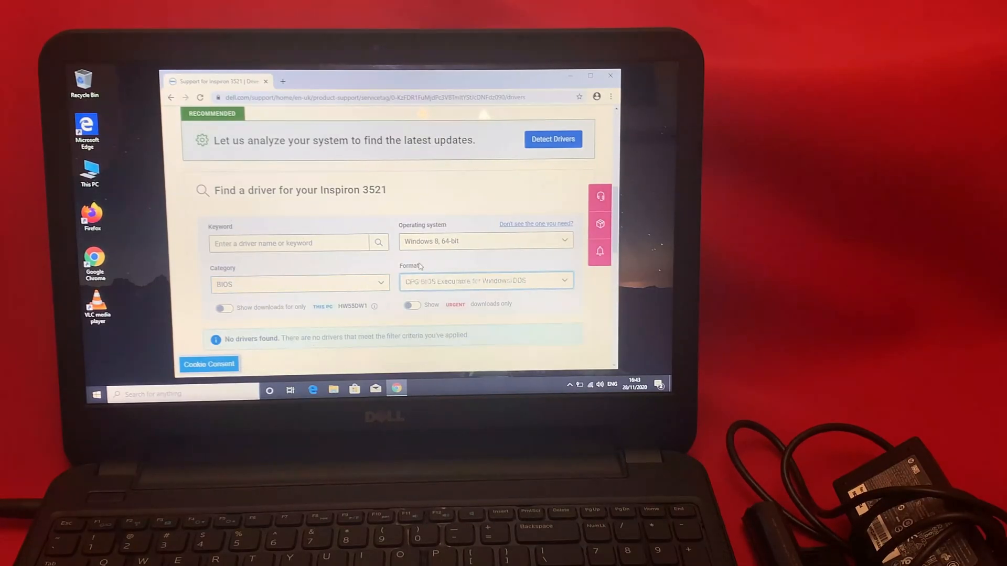
click(486, 281)
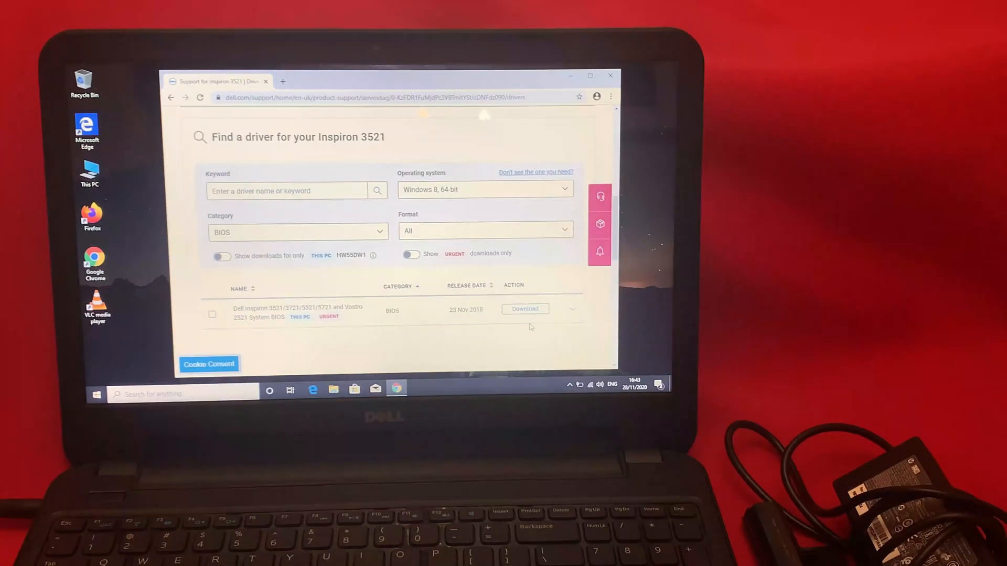
click(526, 308)
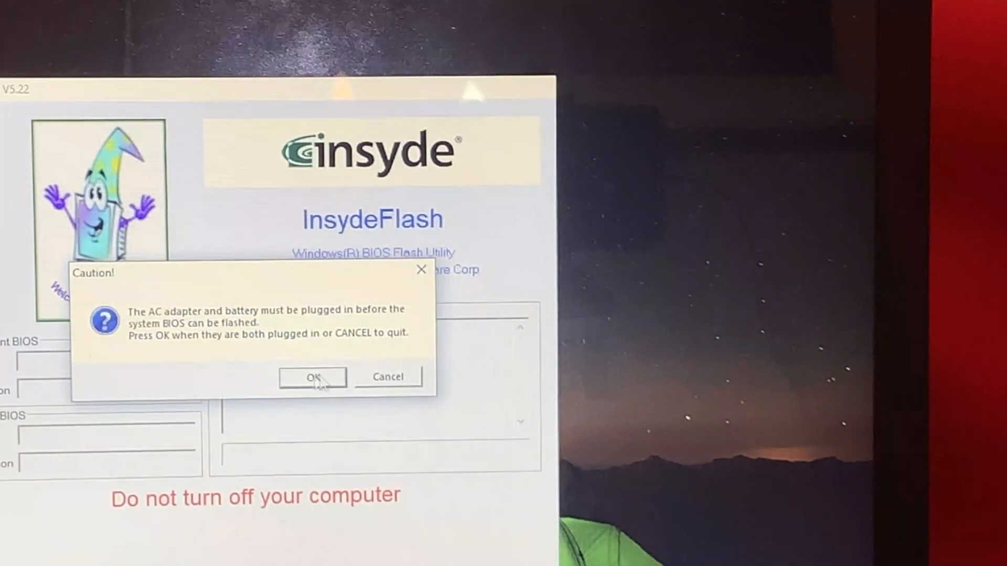
- Acknowledge the InsydeFlash caution that AC adapter and battery must be plugged in
click(387, 376)
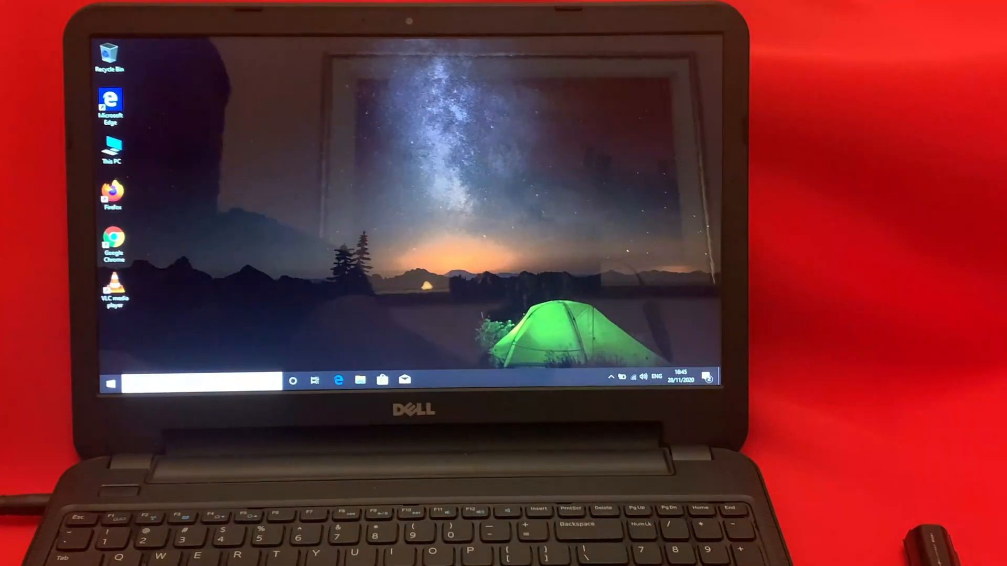
- Run the downloaded 3521A16.exe BIOS update from Chrome's downloads list
click(113, 242)
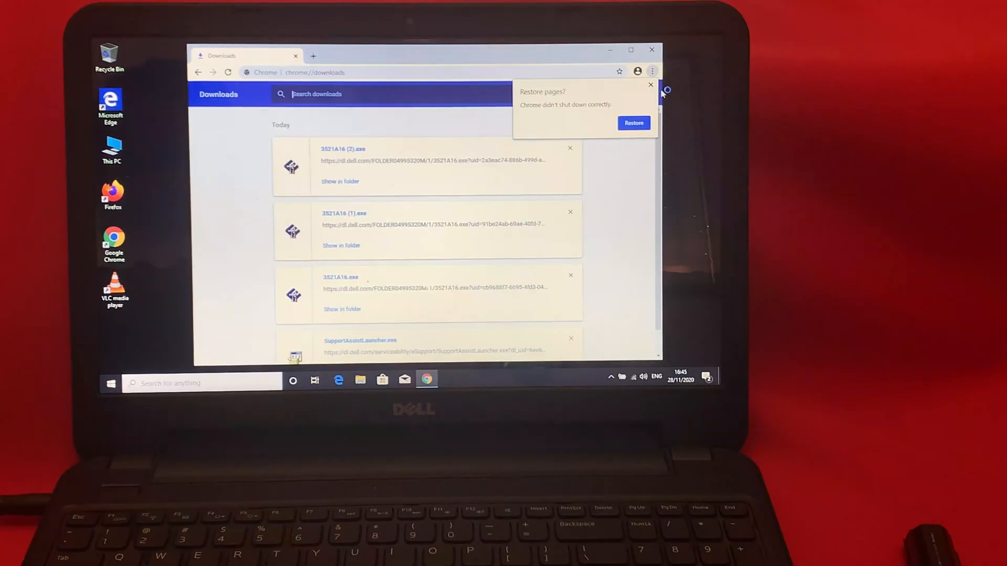
click(650, 85)
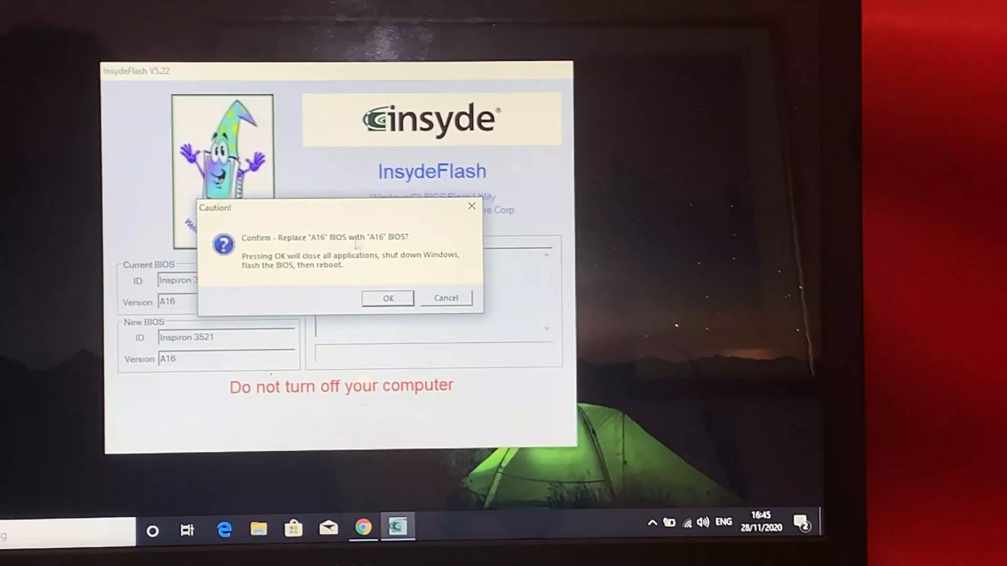
- Confirm replacing the A16 BIOS with A16 and start the flash and reboot
click(387, 298)
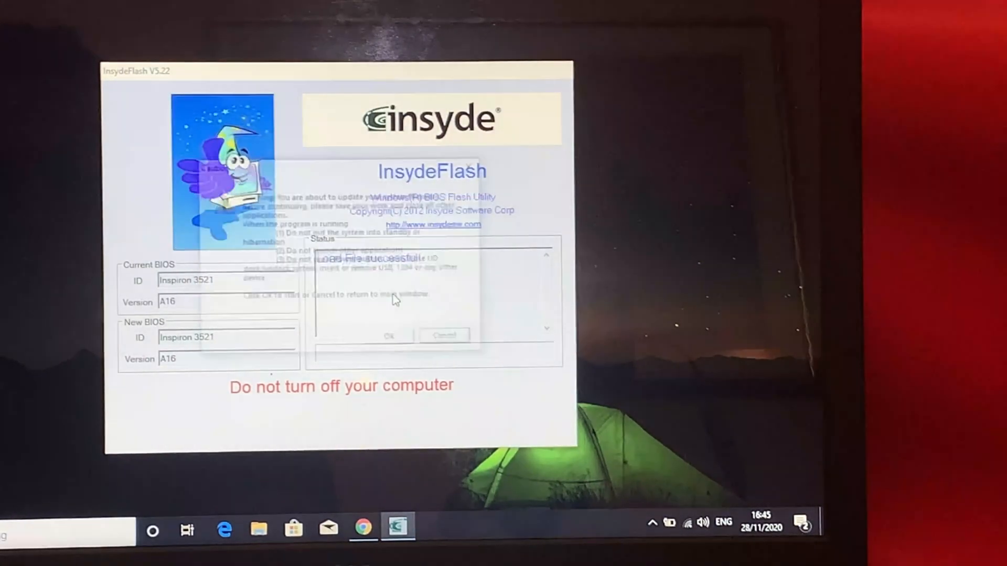
click(388, 336)
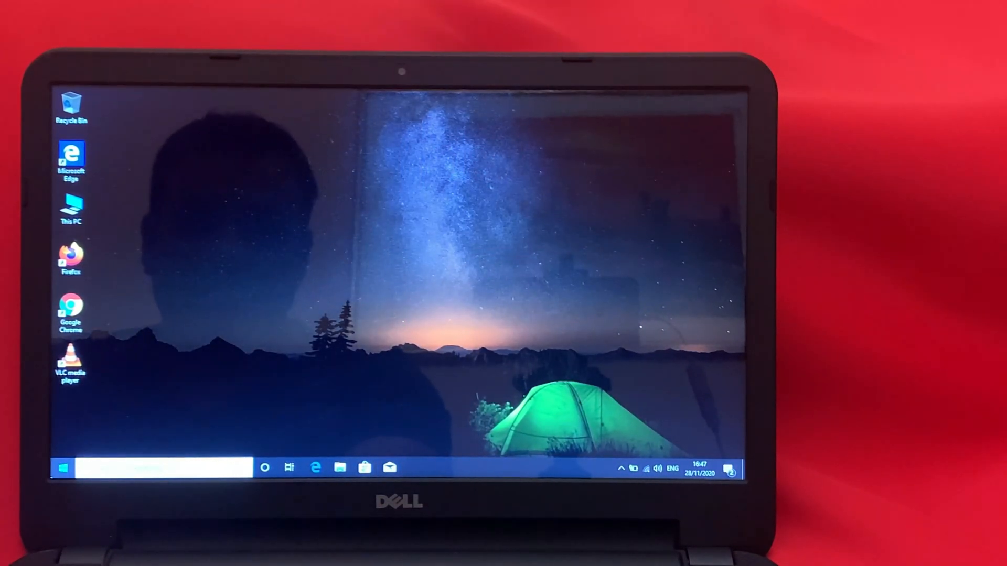
- Open the Start menu to show installed apps after the reboot
click(63, 468)
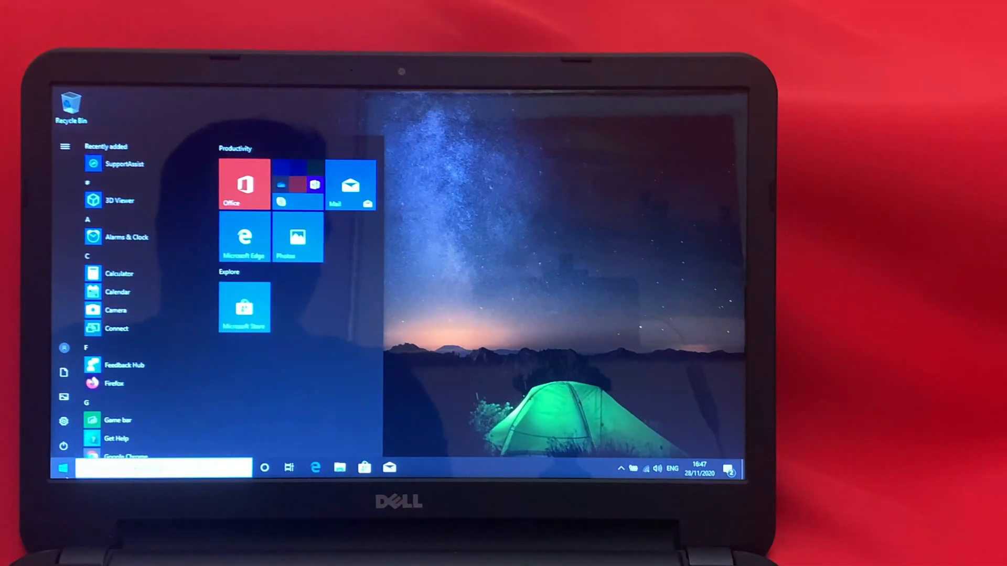